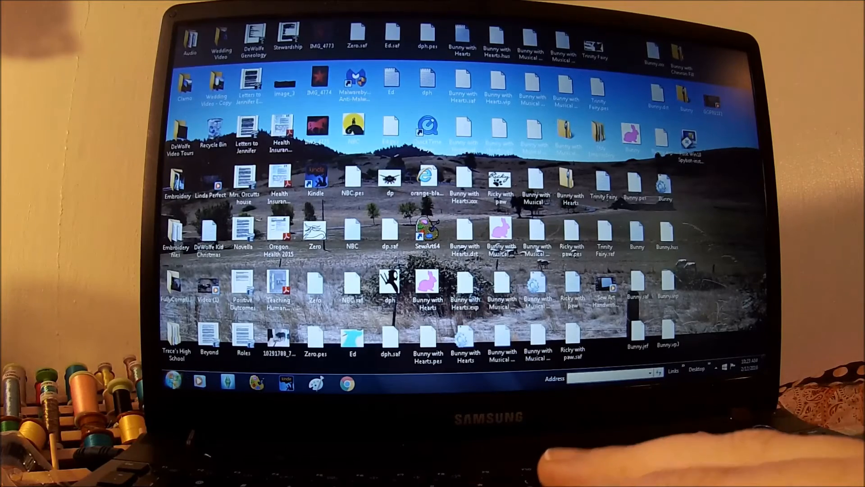
Launch Microsoft Paint from its desktop shortcut
click(317, 383)
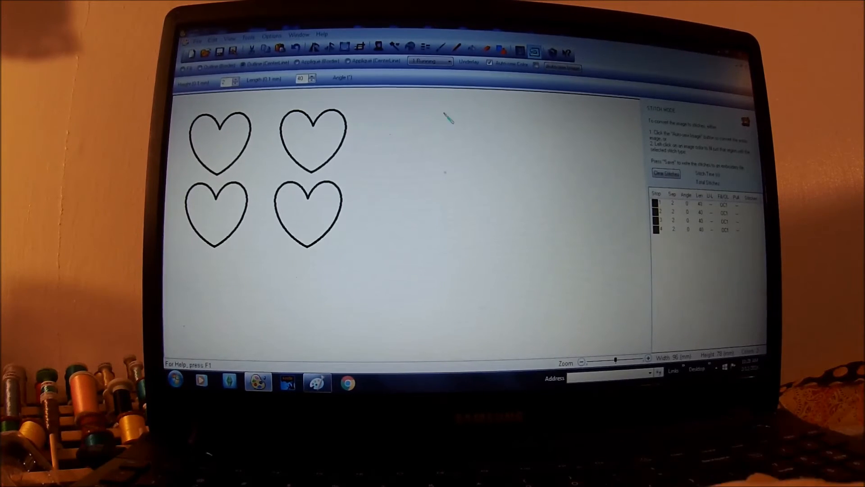
Choose Bean from the stitch type list for the heart outlines
click(448, 61)
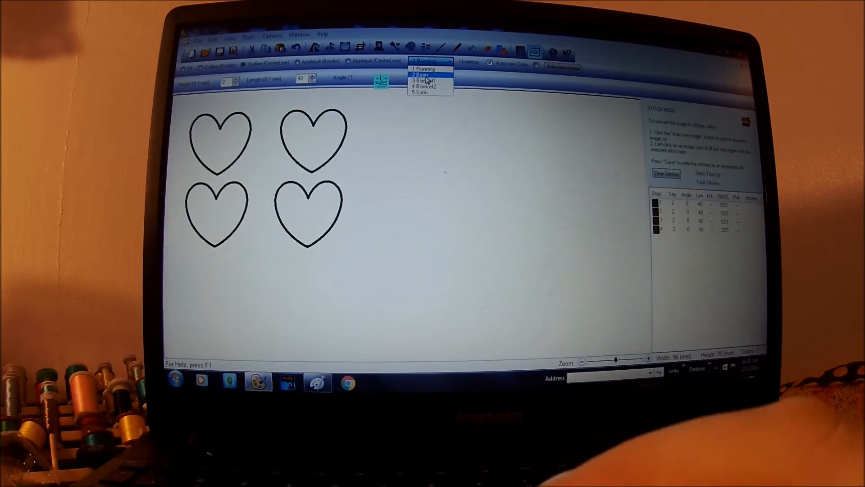
click(423, 74)
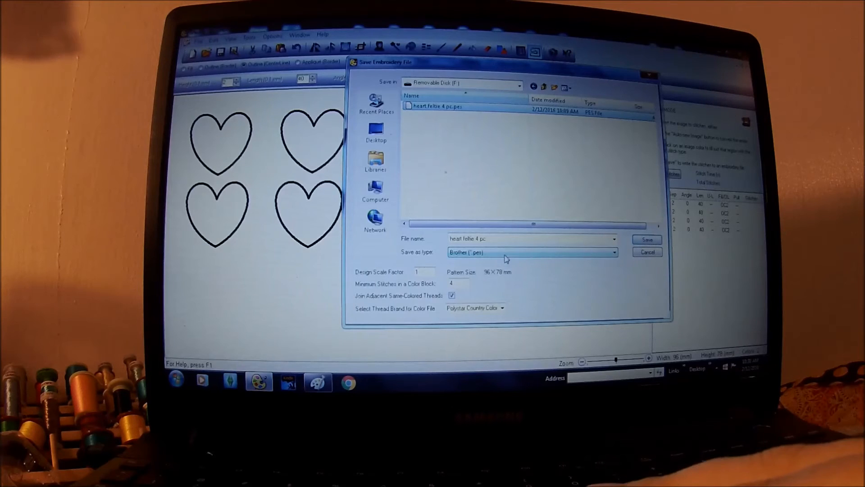
Confirm saving 'heart feltie 4 pc' as a Brother (*.pes) file
click(646, 239)
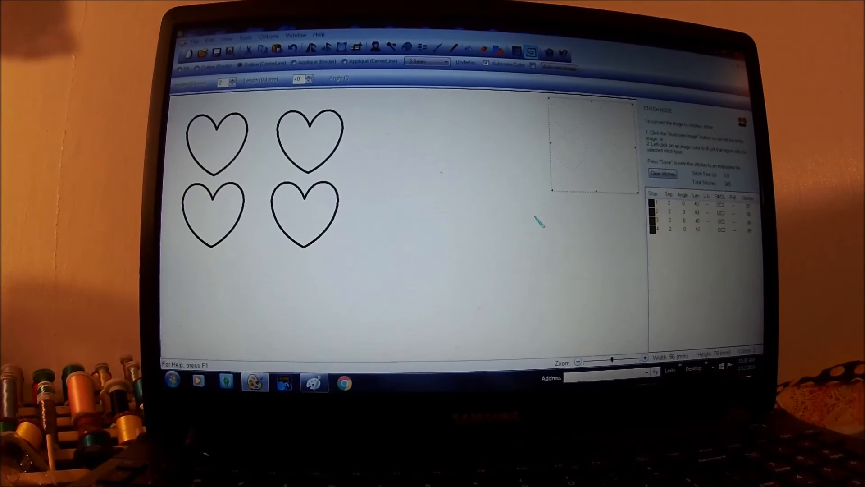